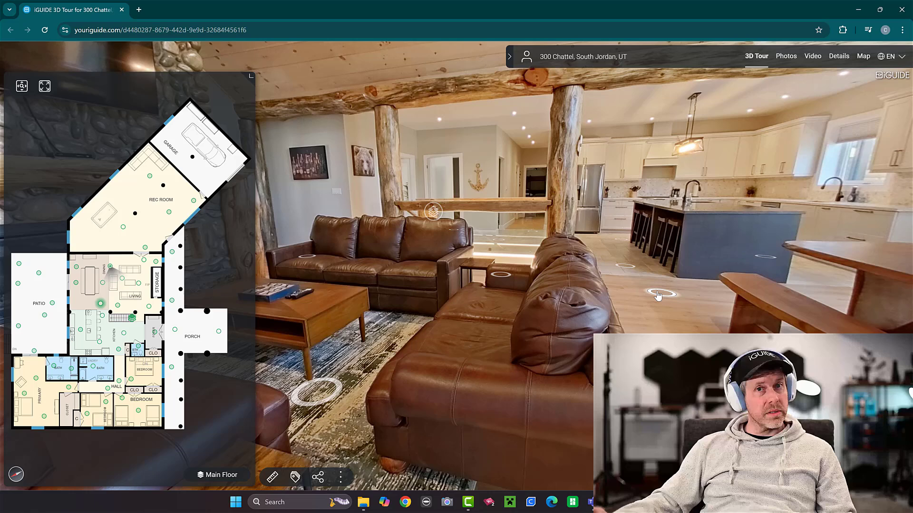
pyautogui.moveTo(714, 218)
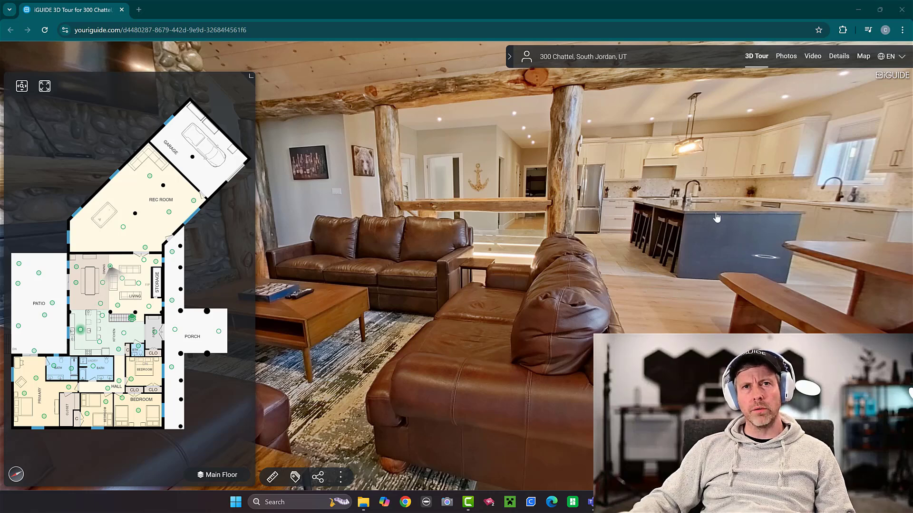
# Step: Browse the Photos gallery of the lakeside log home's exterior, aerial and lake shots
pyautogui.click(786, 56)
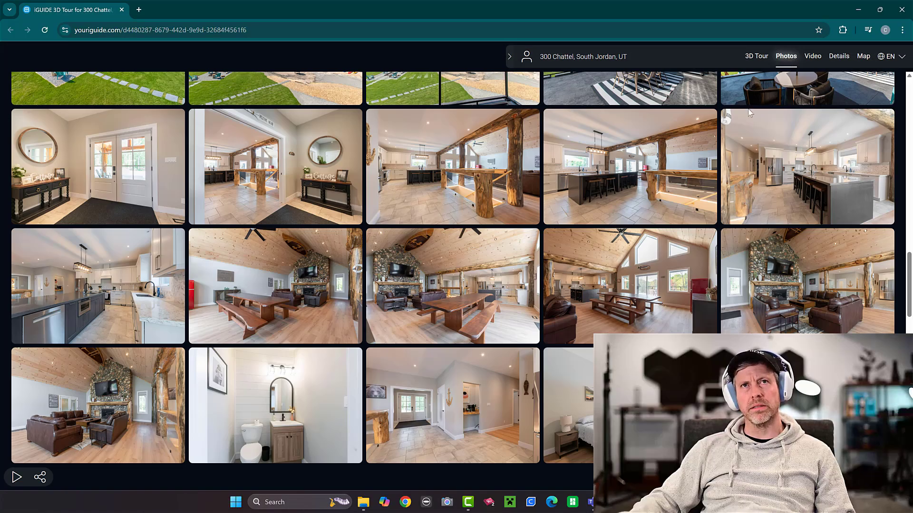
pyautogui.scroll(3)
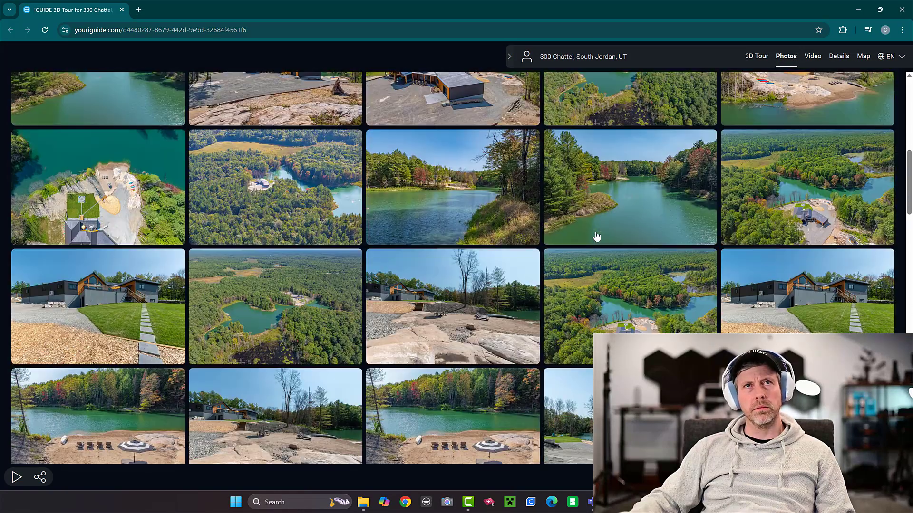
pyautogui.scroll(3)
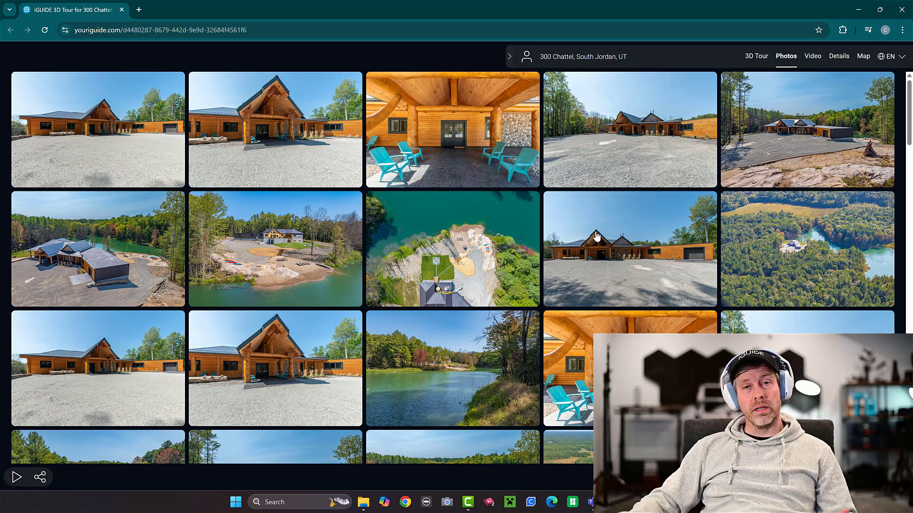
pyautogui.scroll(-3)
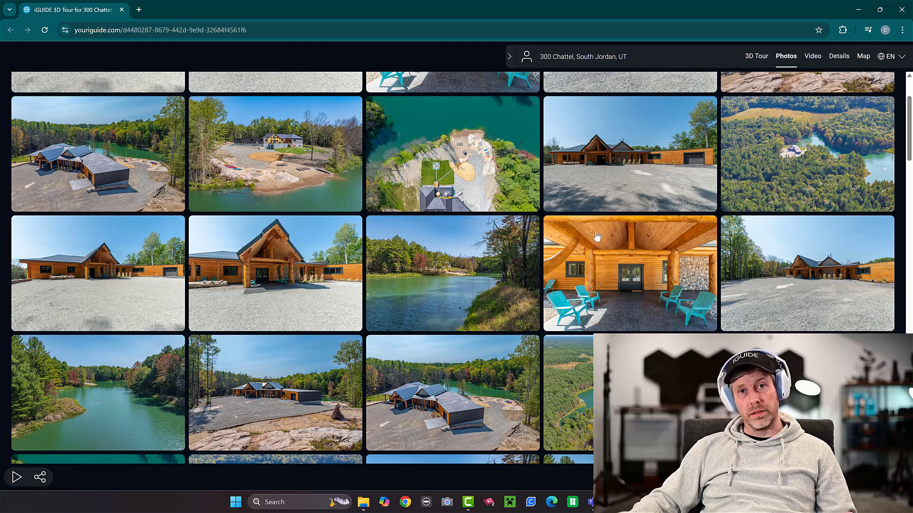
pyautogui.scroll(-3)
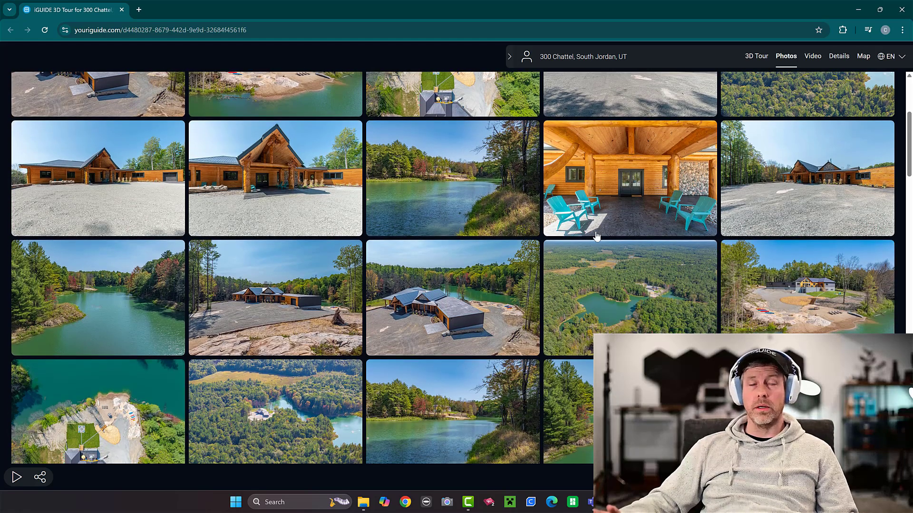
pyautogui.scroll(-3)
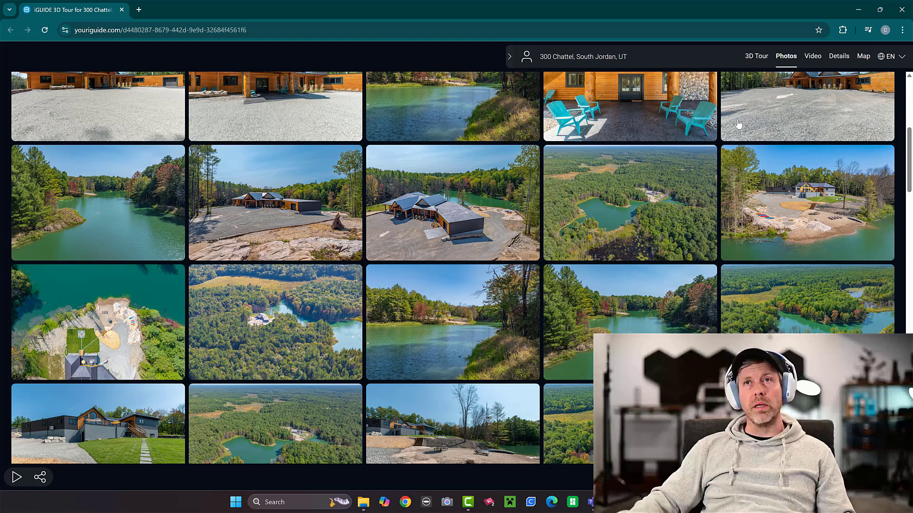
pyautogui.moveTo(745, 102)
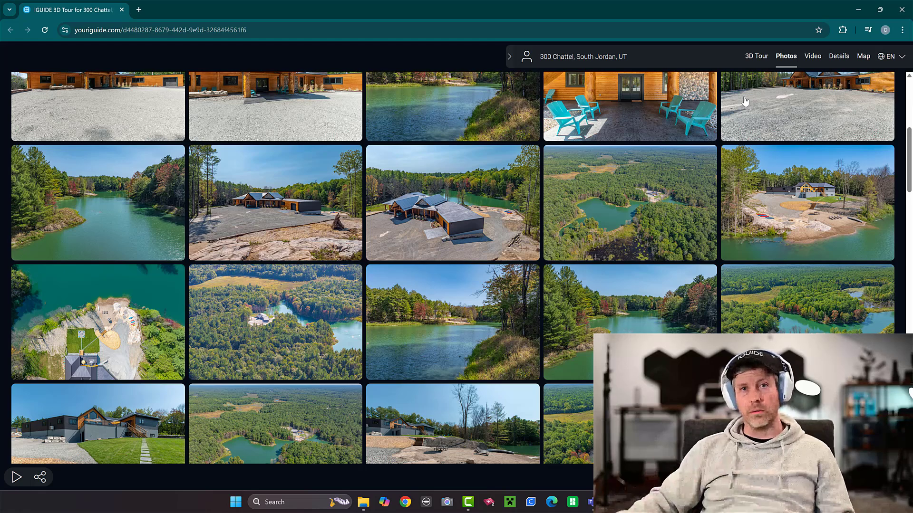
pyautogui.moveTo(724, 154)
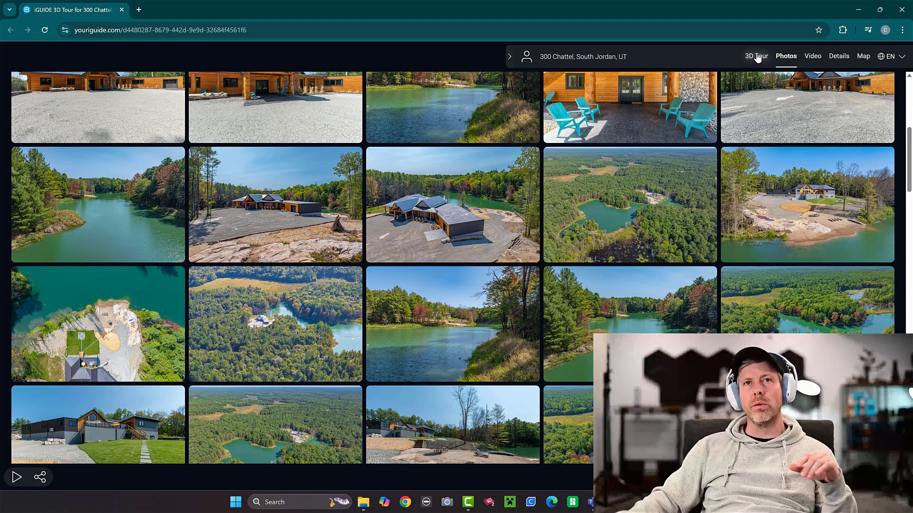
# Step: Return to the 3D walkthrough to view the kitchen's tagged LG range
pyautogui.click(756, 56)
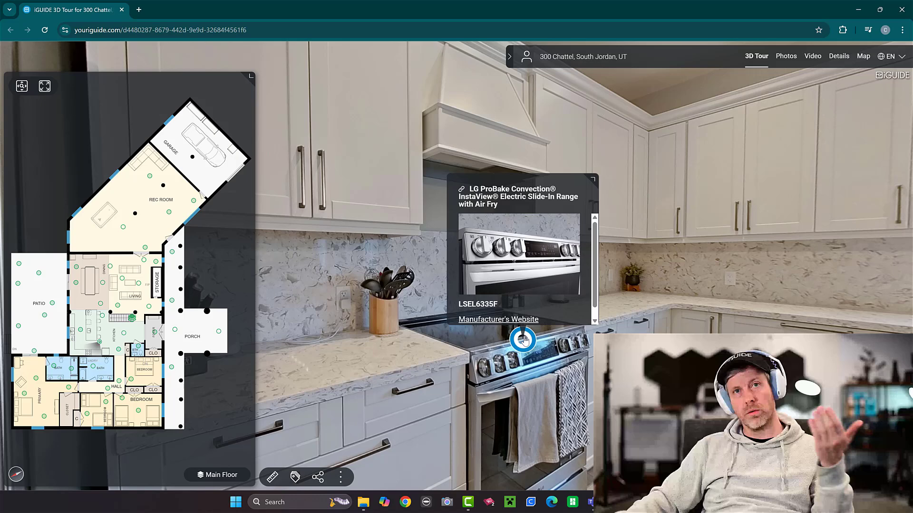
pyautogui.moveTo(498, 320)
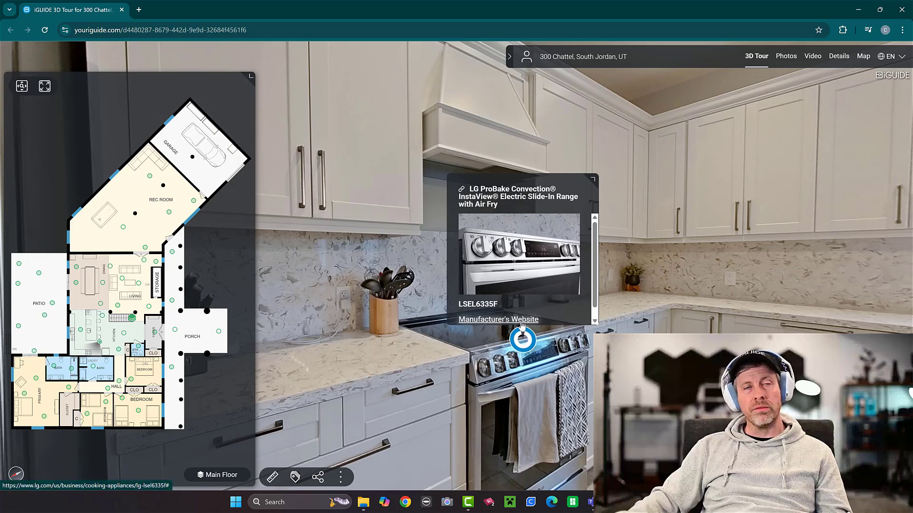
pyautogui.moveTo(498, 319)
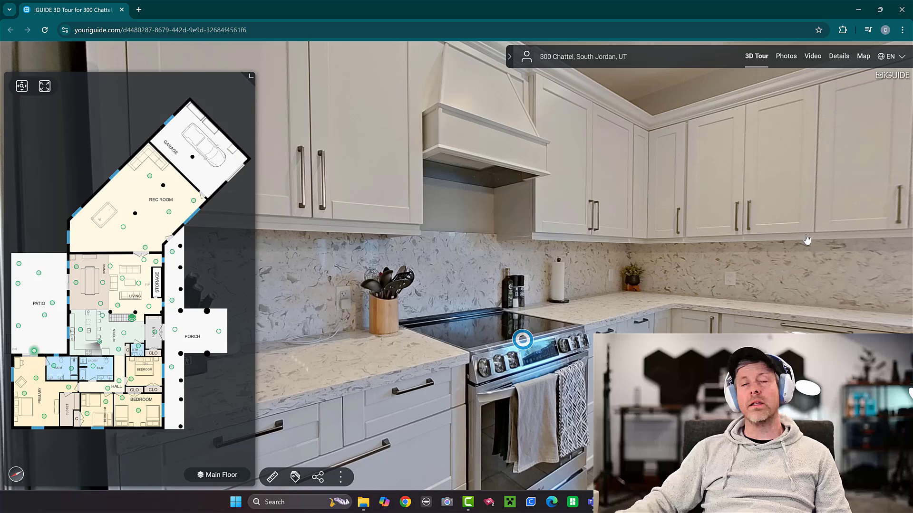
pyautogui.moveTo(731, 235)
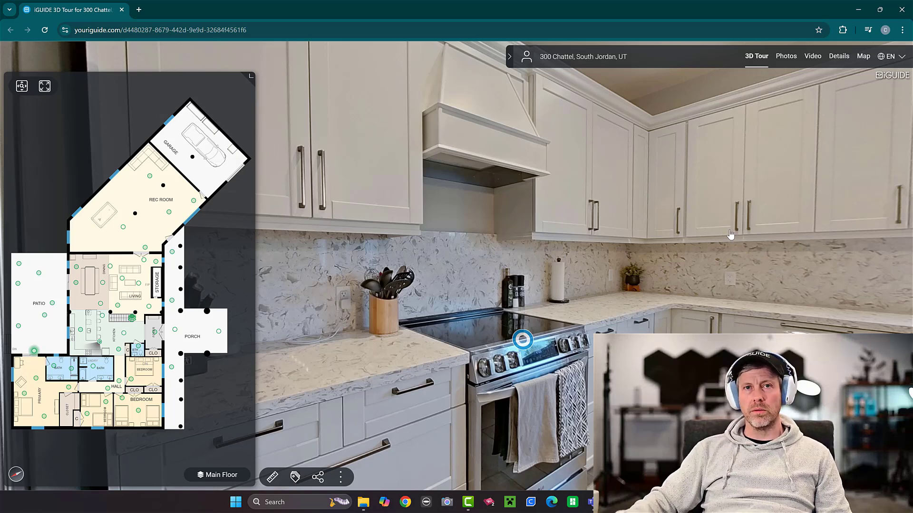
pyautogui.moveTo(734, 226)
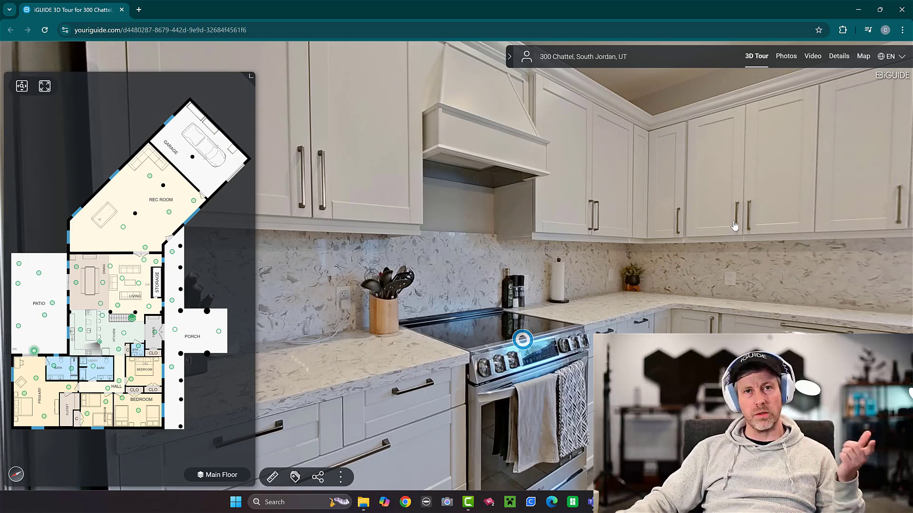
pyautogui.moveTo(815, 63)
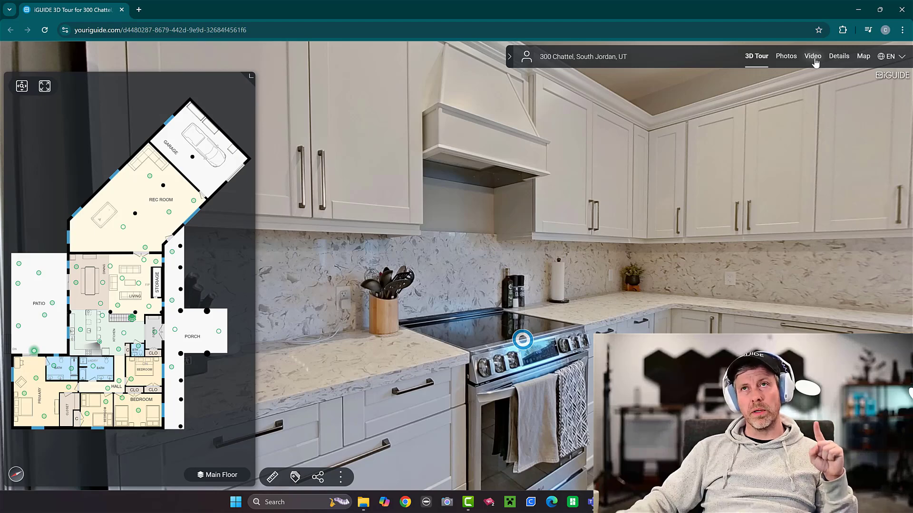
# Step: Play the embedded property video of the log home's interior in the Video section
pyautogui.click(812, 56)
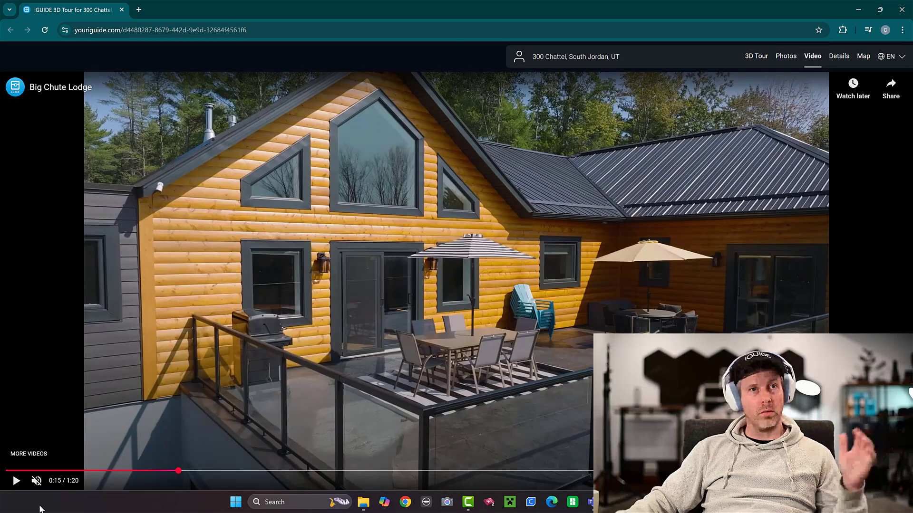
pyautogui.click(16, 481)
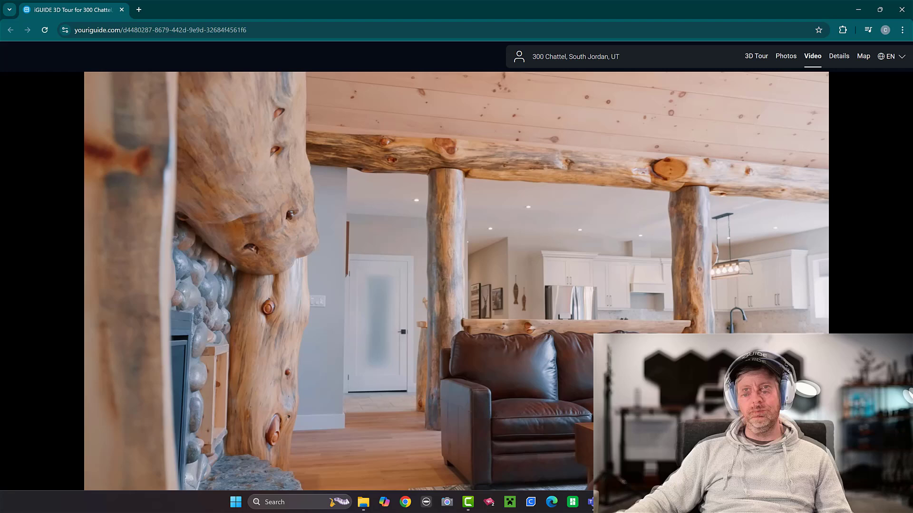
# Step: Back in the 3D tour's log-beamed living room, show the listing agent's contact card
pyautogui.click(756, 56)
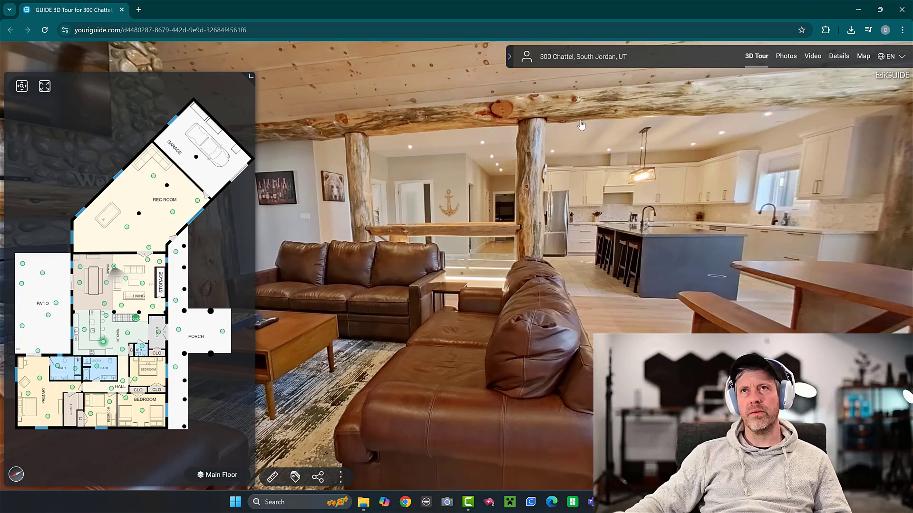
pyautogui.click(526, 57)
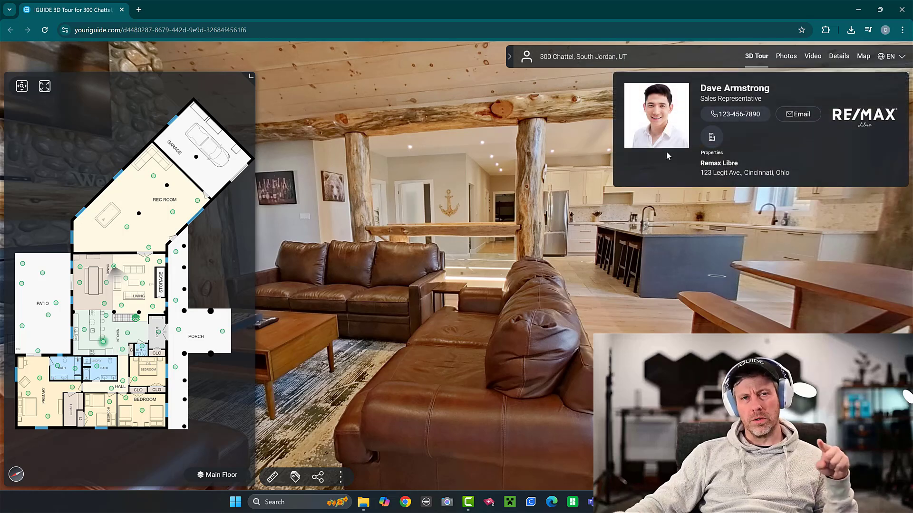
pyautogui.moveTo(737, 99)
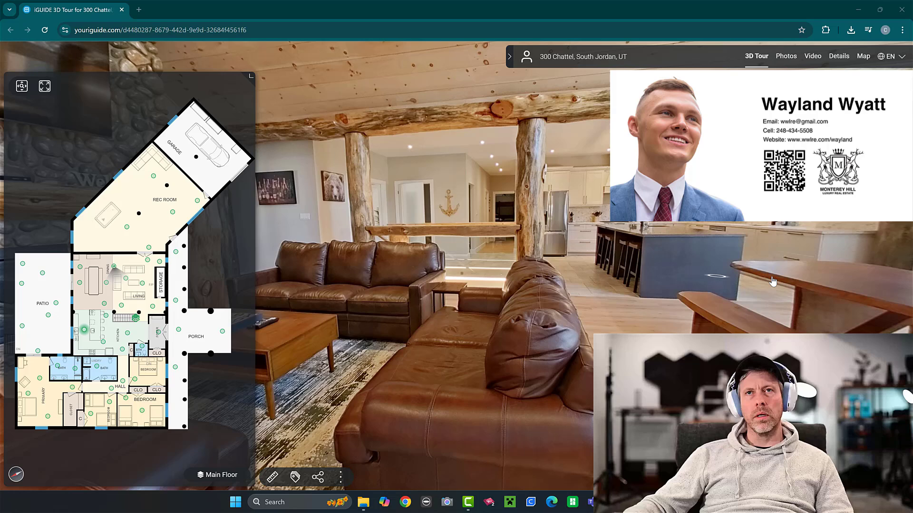
pyautogui.moveTo(624, 316)
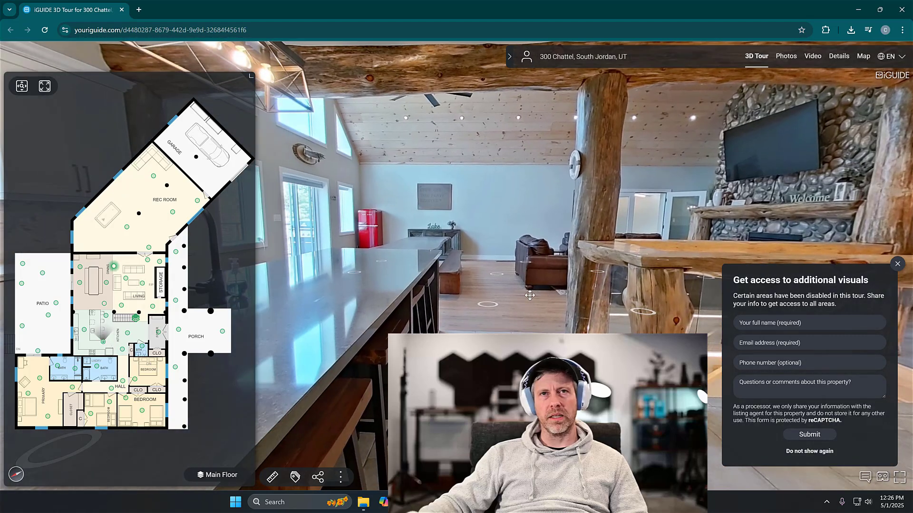
pyautogui.click(897, 264)
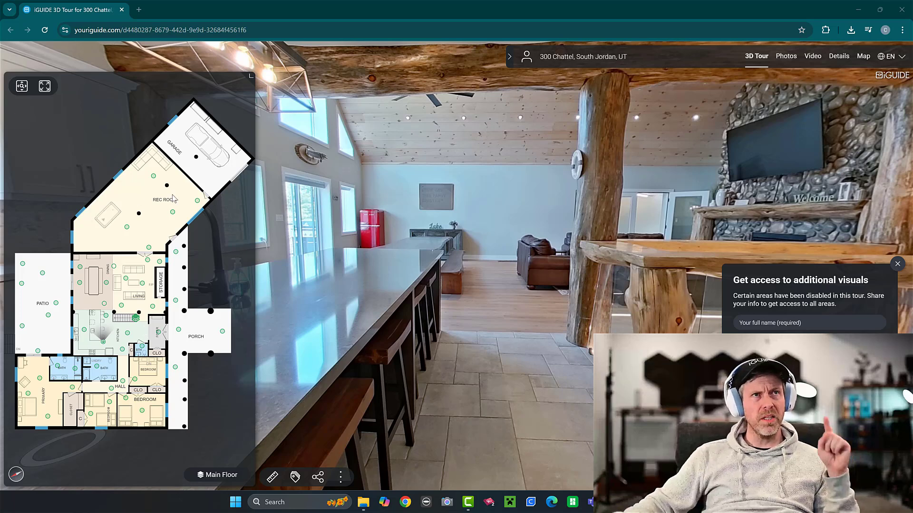
pyautogui.moveTo(149, 233)
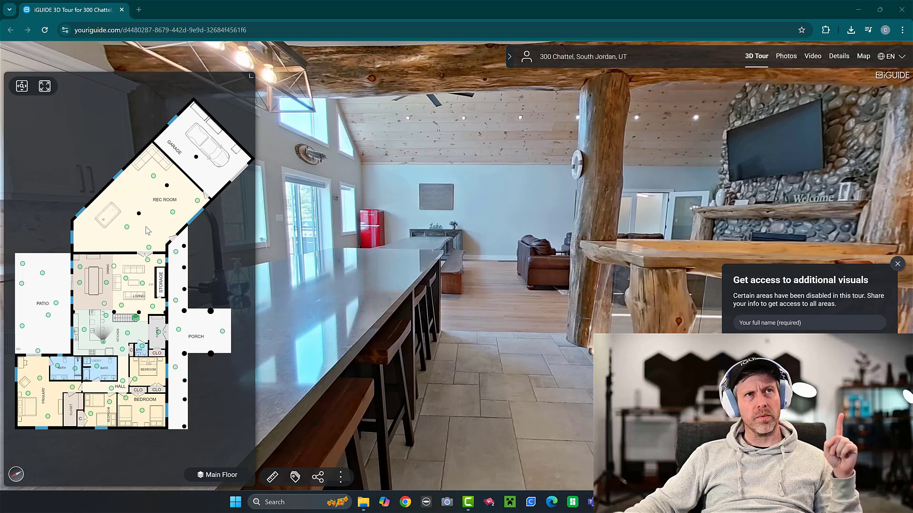
pyautogui.moveTo(154, 226)
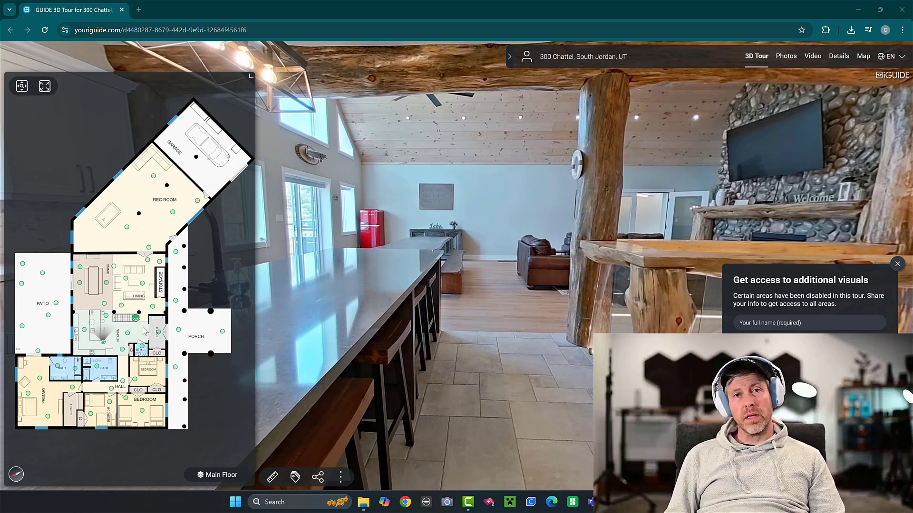
pyautogui.moveTo(49, 227)
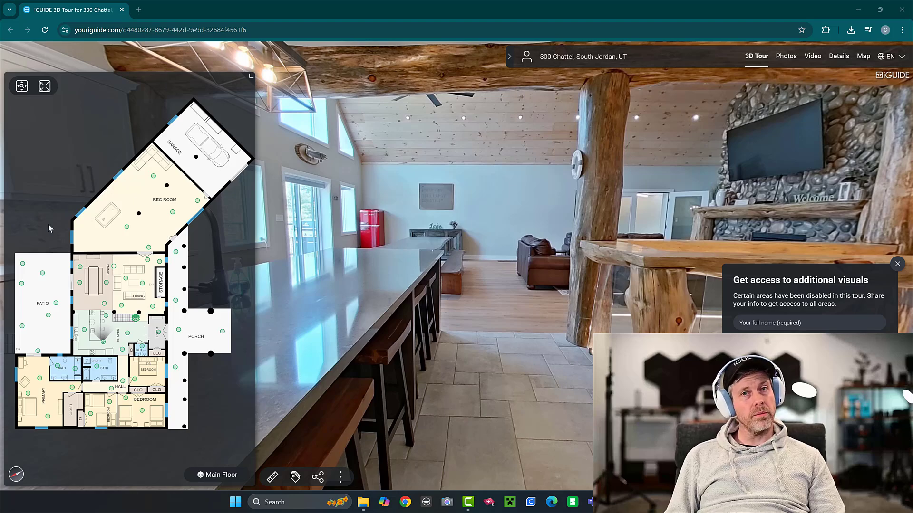